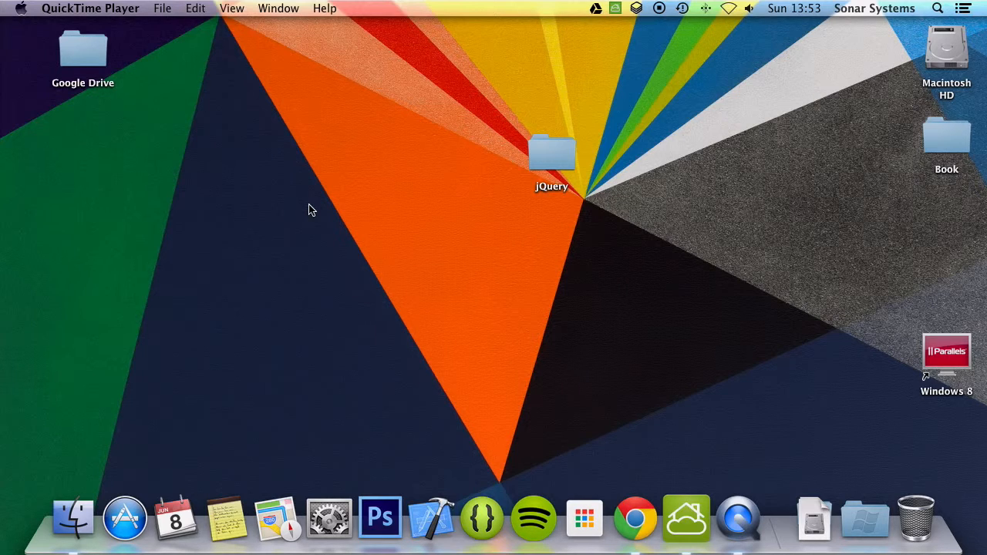
# Step: Open index.html from the desktop jQuery folder in Sublime Text 2
pyautogui.click(552, 153)
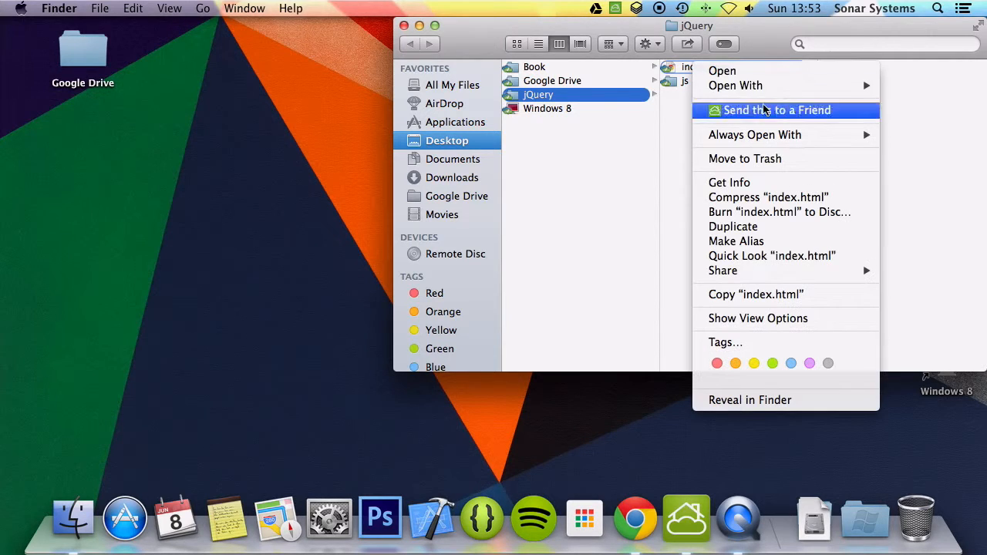
pyautogui.moveTo(734, 87)
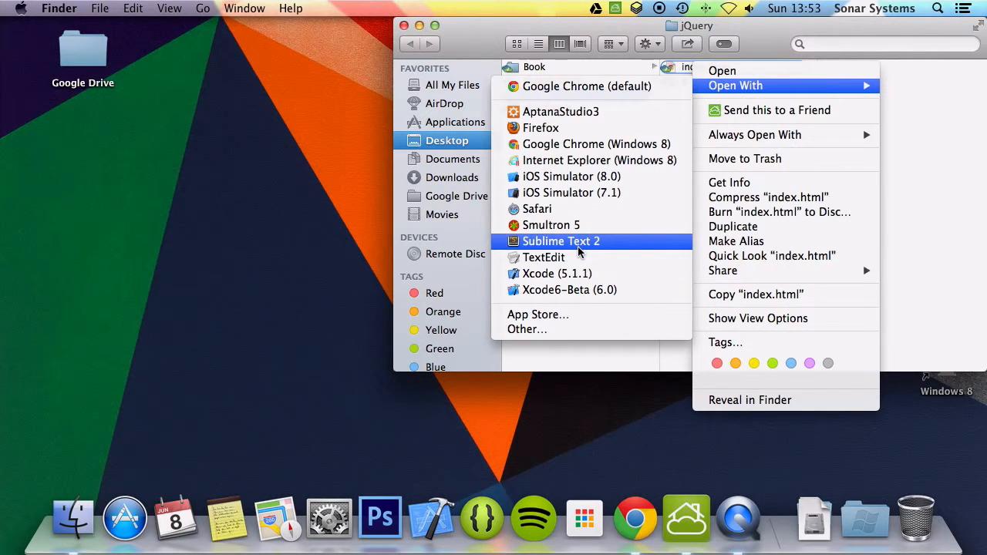
pyautogui.click(562, 241)
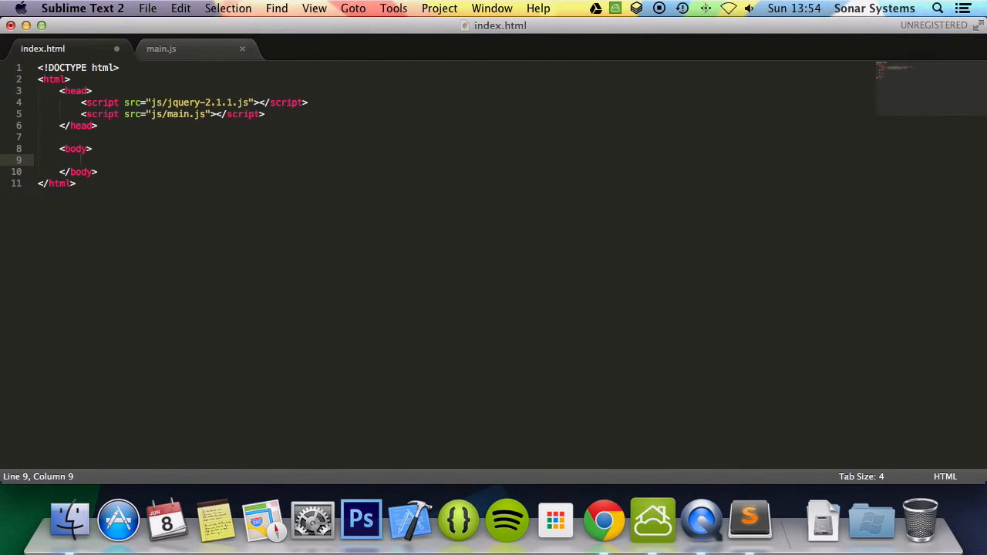
# Step: Add <button>Button</button> and <div>Hello</div> to the body, then move to main.js
pyautogui.write('button></')
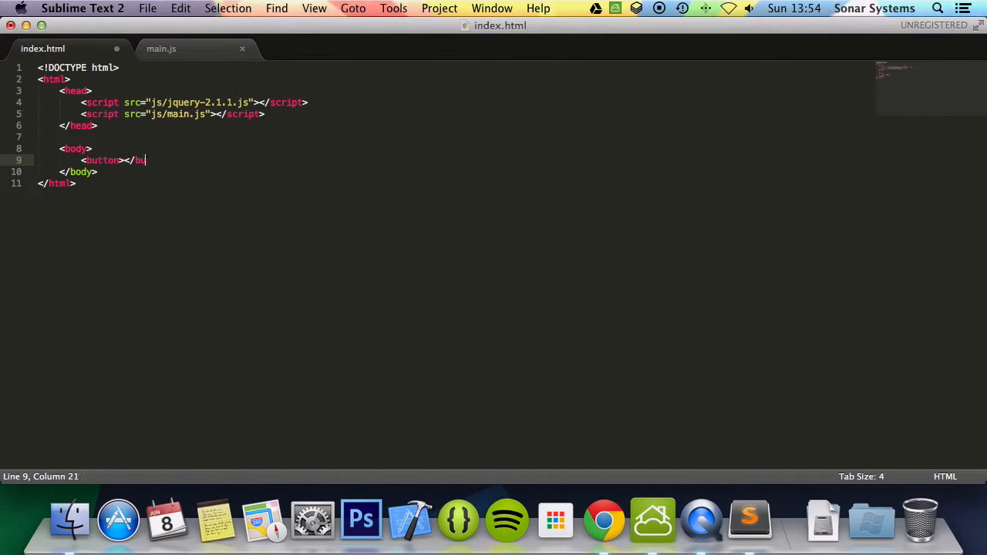
pyautogui.write('button>')
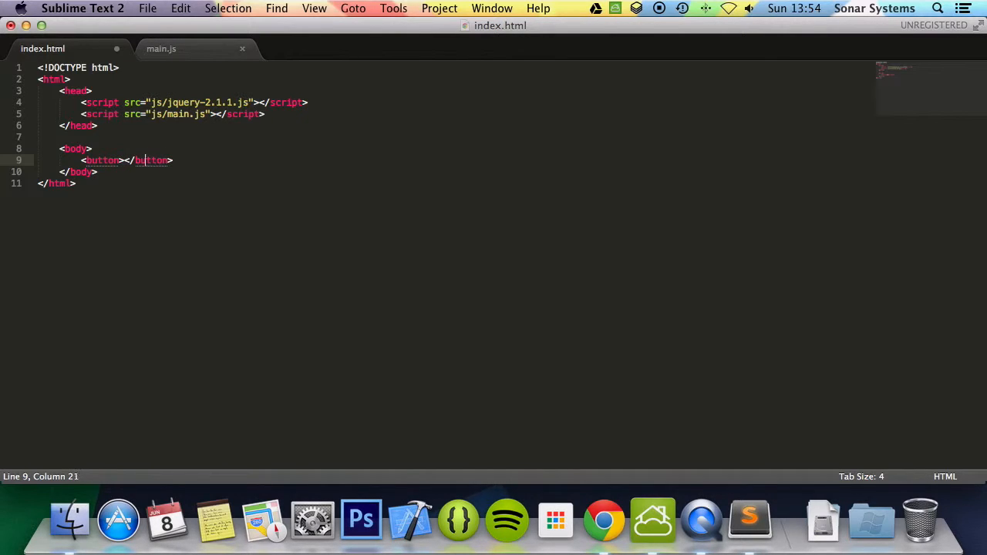
pyautogui.write('Button')
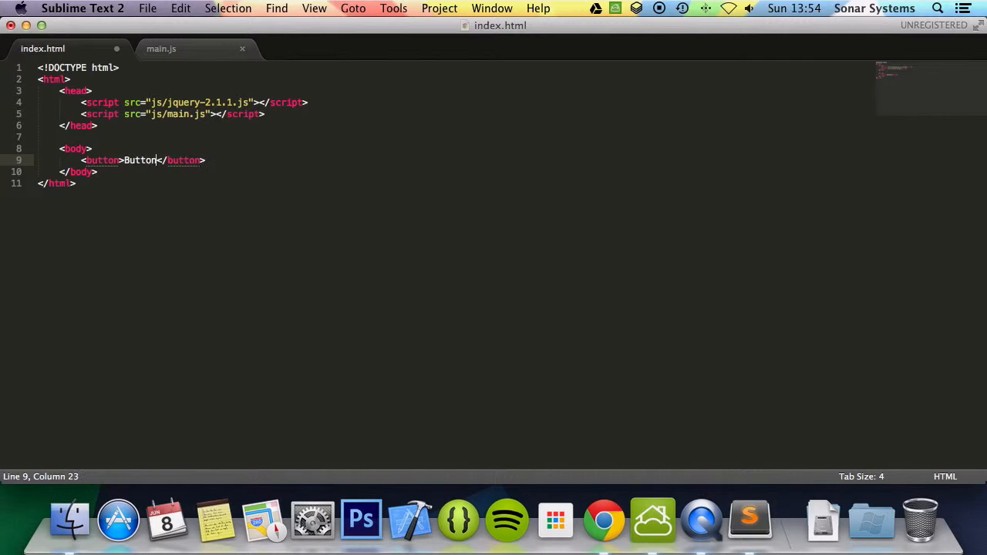
pyautogui.write('<div')
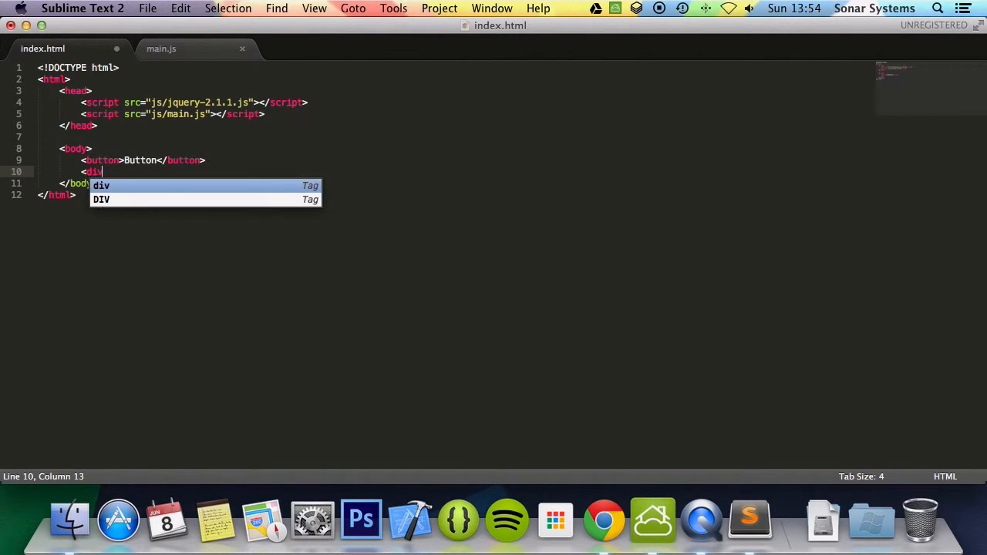
pyautogui.press('Tab')
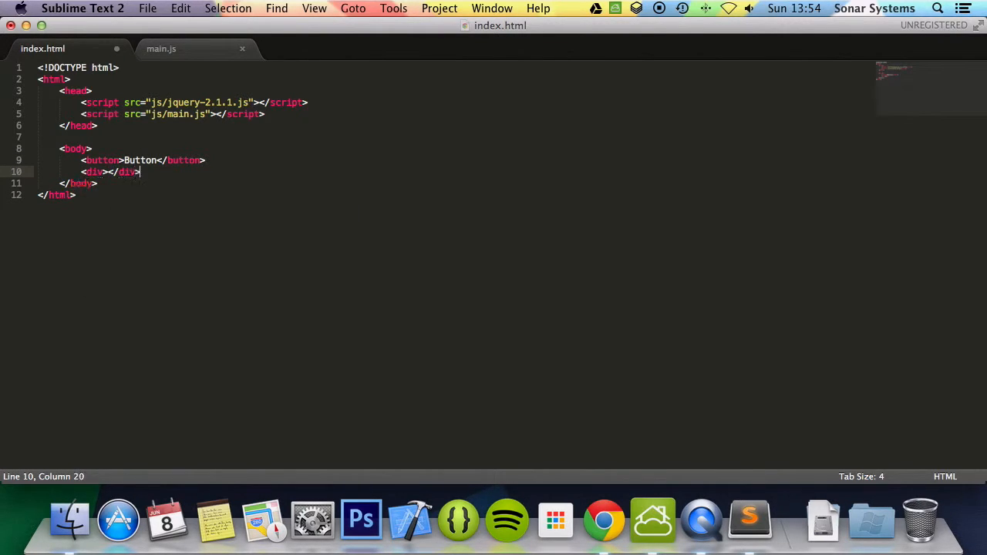
pyautogui.write('H')
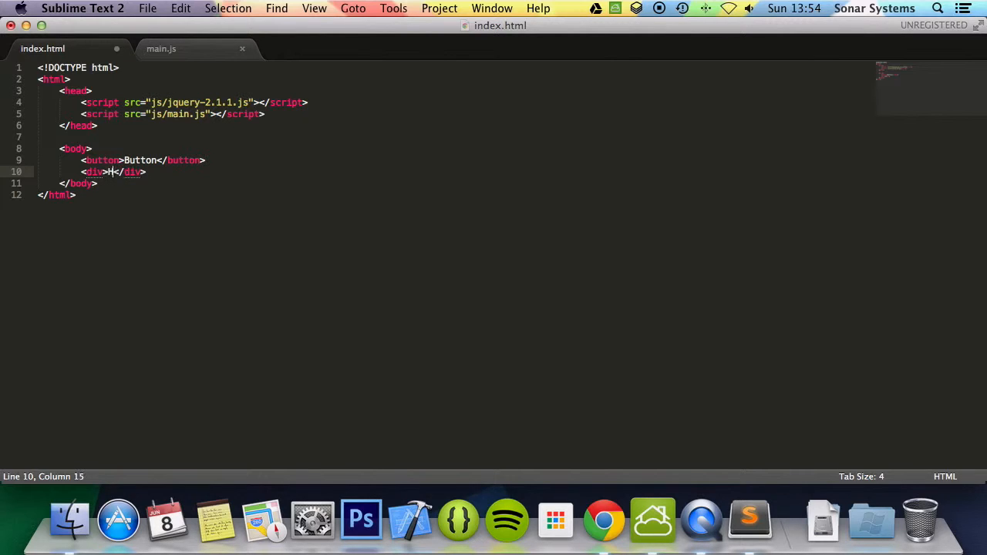
pyautogui.write('ello')
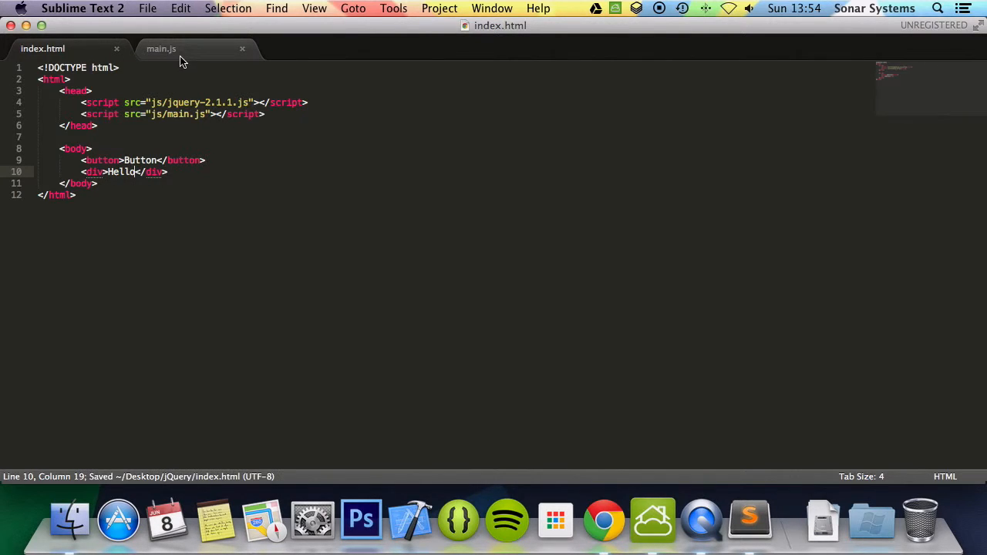
pyautogui.click(161, 47)
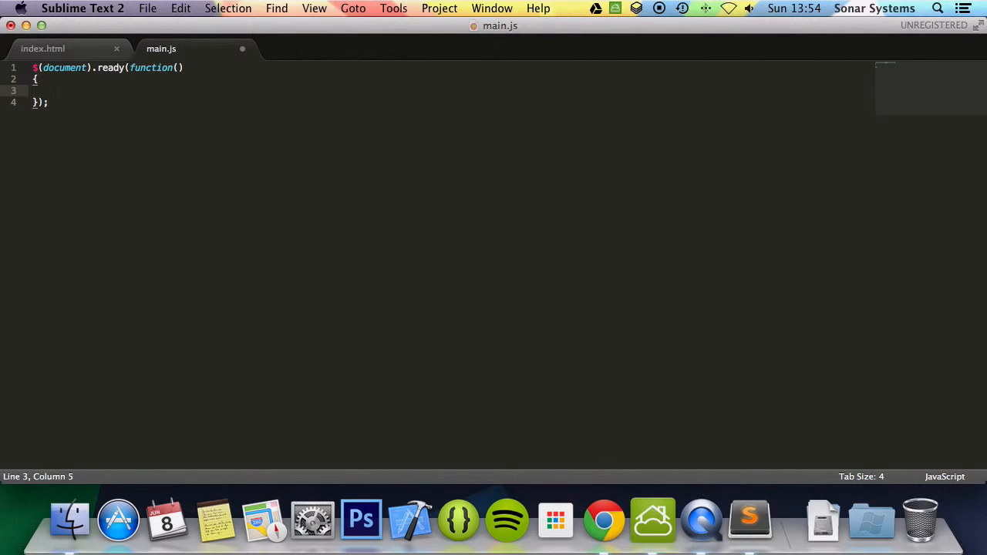
# Step: Write a $("button").click(function) handler inside document-ready
pyautogui.write('$()')
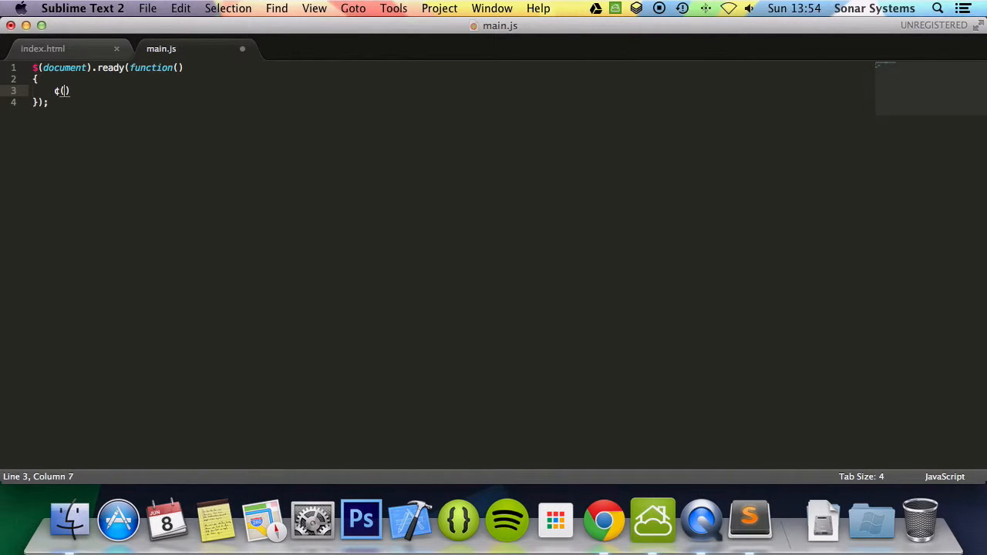
pyautogui.write('#')
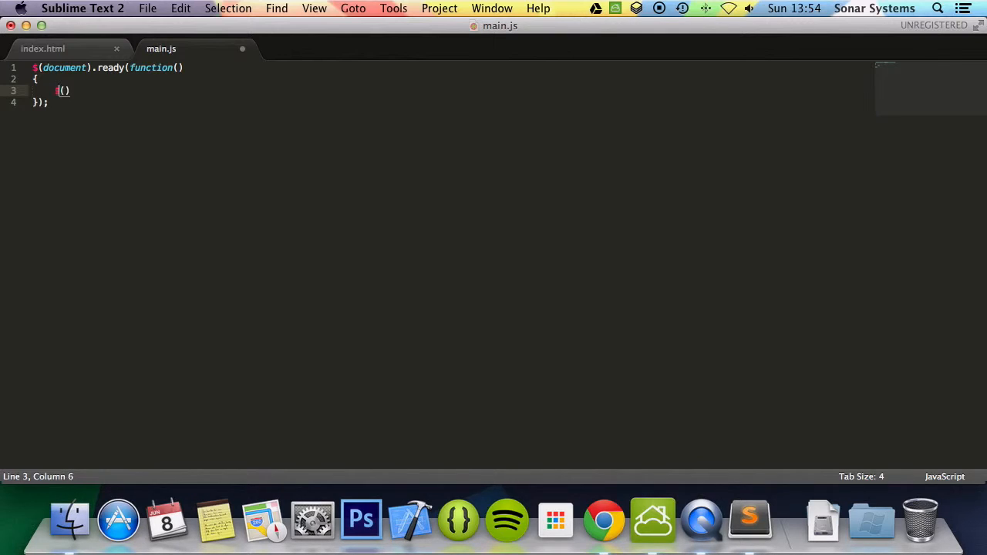
pyautogui.write('$')
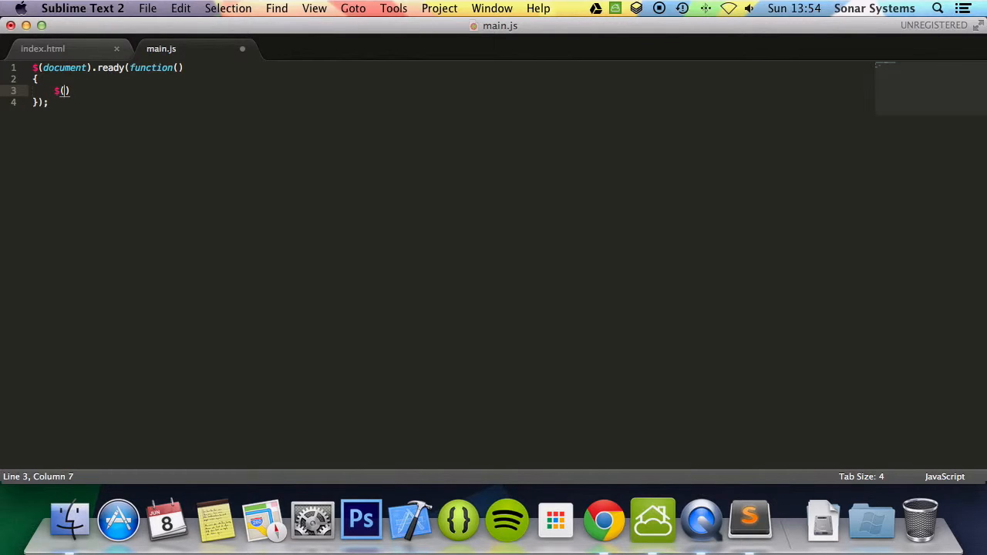
pyautogui.write('""')
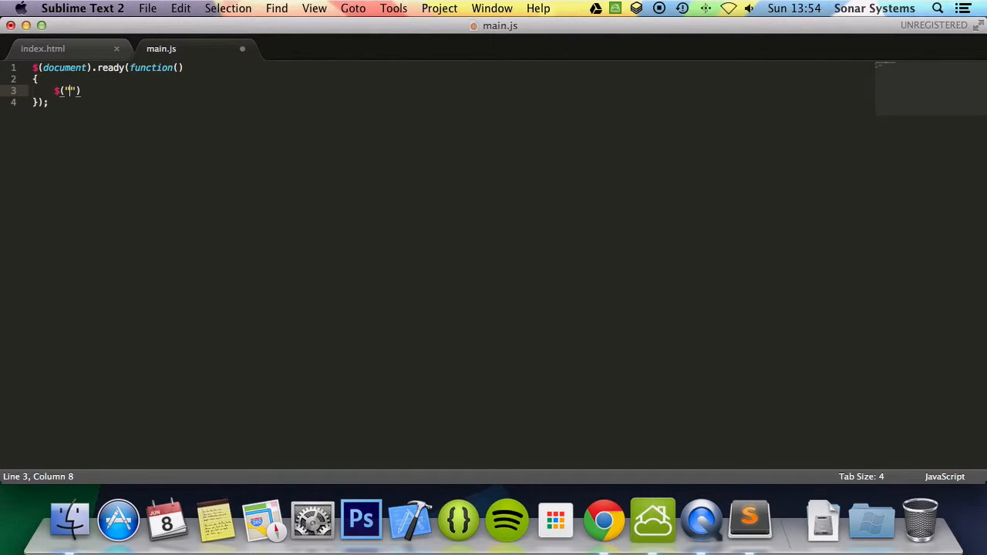
pyautogui.write('button')
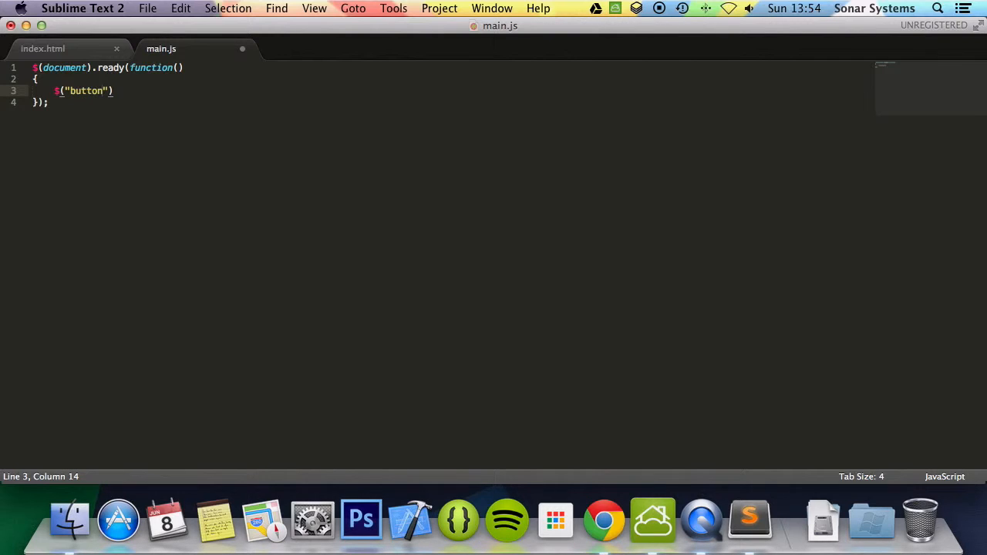
pyautogui.write('.c')
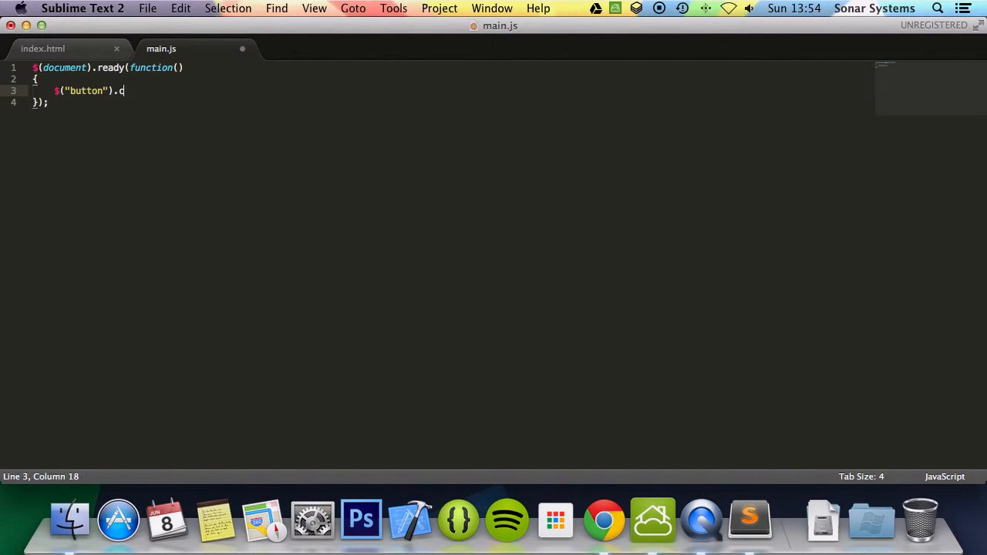
pyautogui.write('lick()')
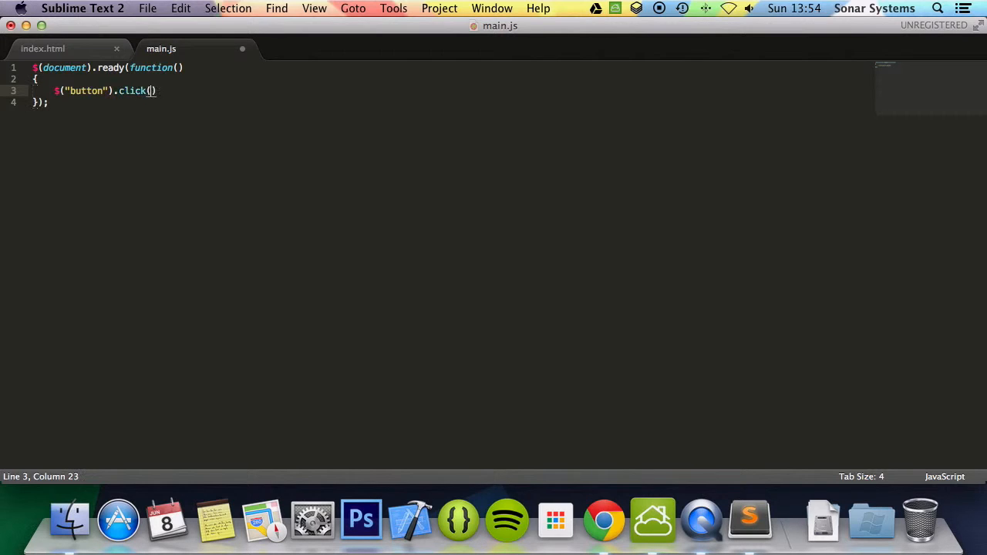
pyautogui.write('function(')
pyautogui.write('{})')
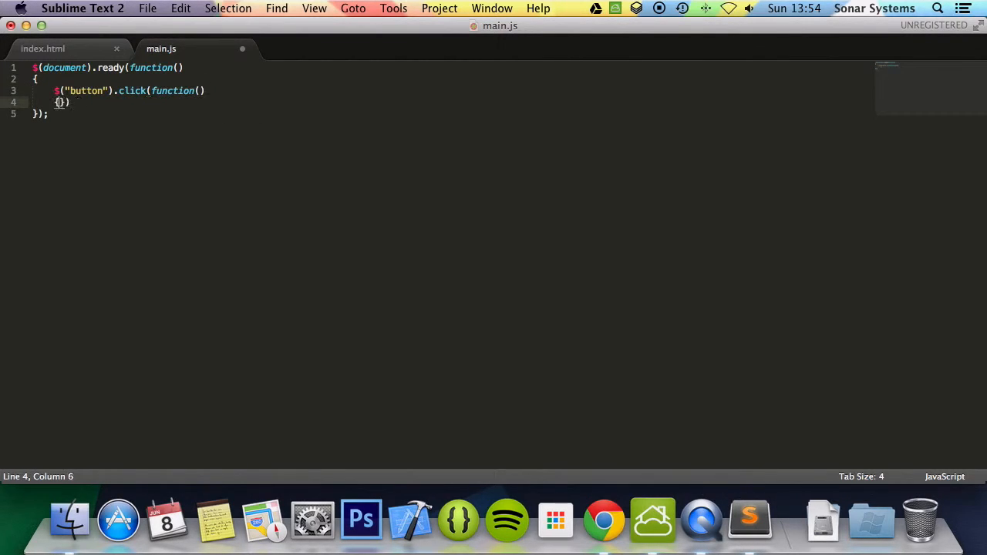
pyautogui.press('enter')
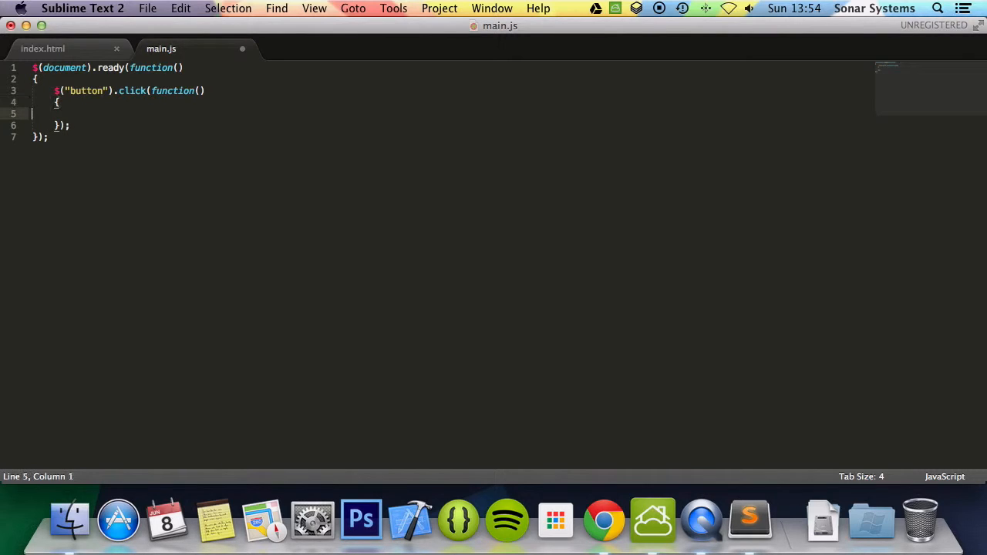
# Step: Inside the handler set $("div").text("Hello world!"), checking the HTML markup
pyautogui.write('$()')
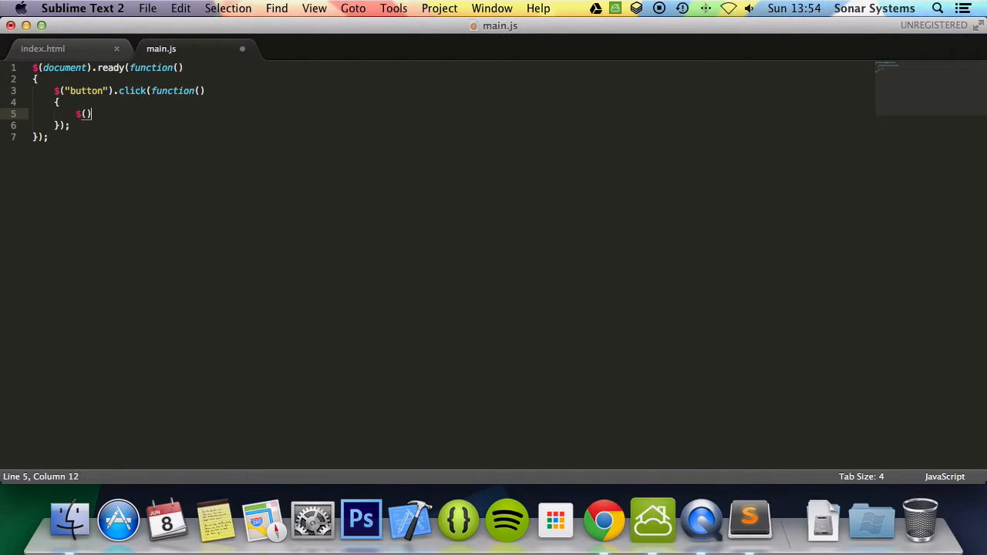
pyautogui.write('div"')
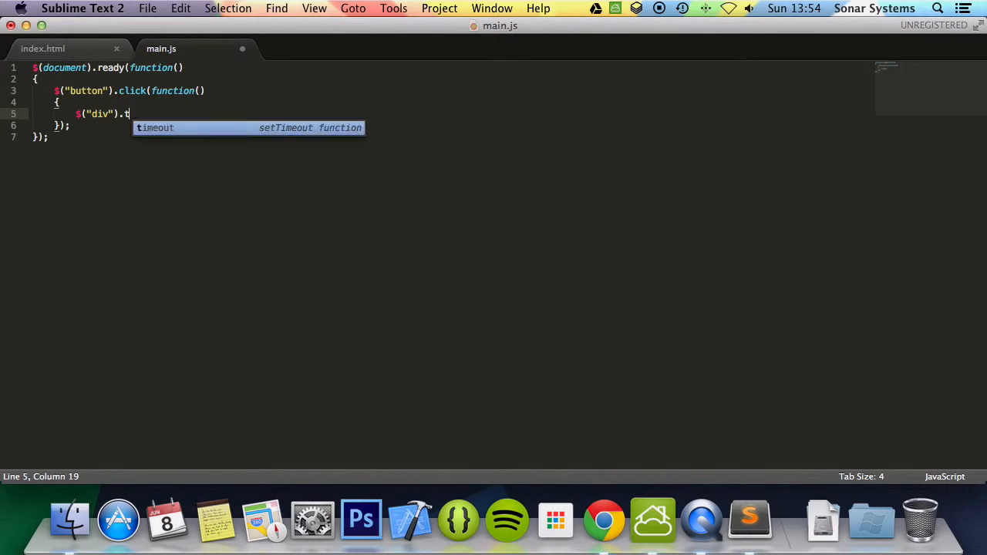
pyautogui.write('ext')
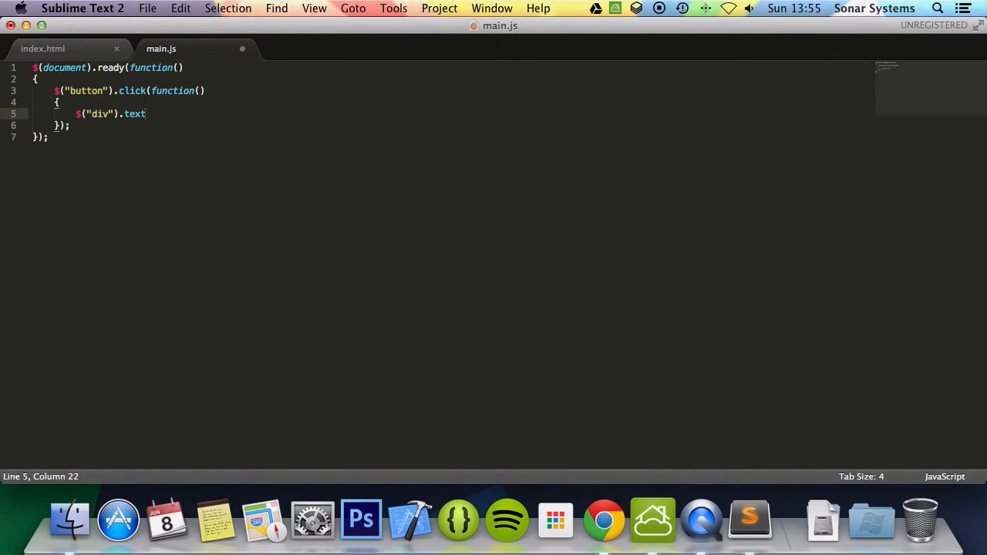
pyautogui.write('("");')
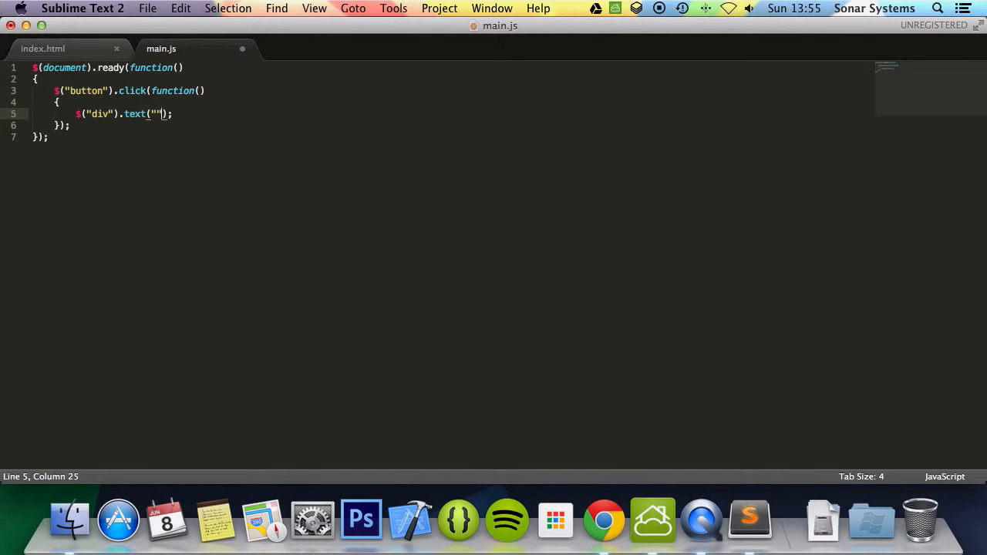
pyautogui.write('Hello wo')
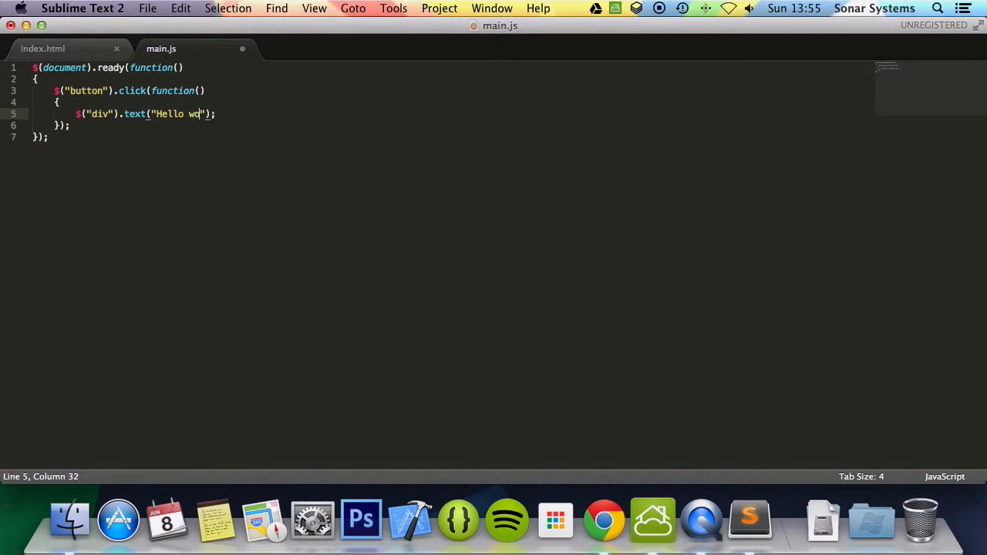
pyautogui.write('rld!')
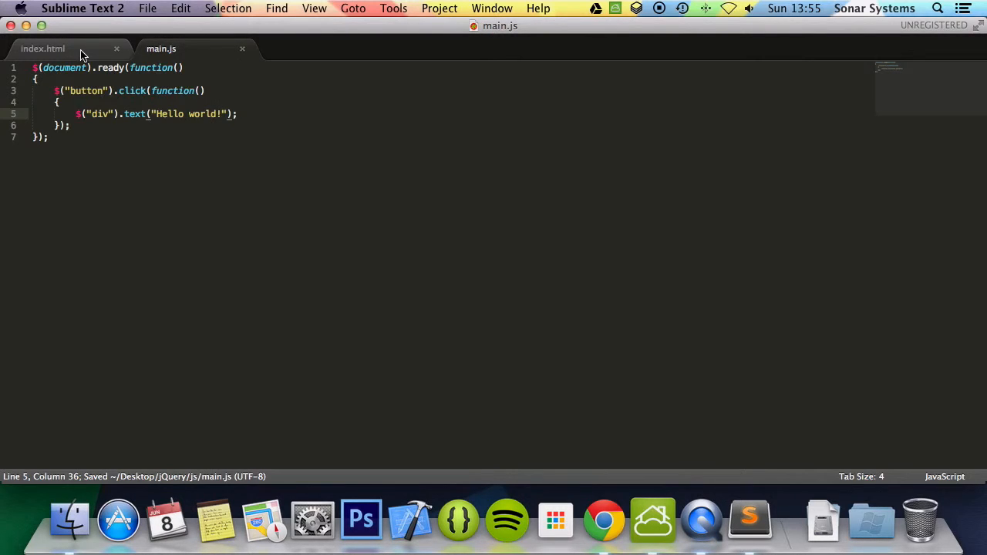
pyautogui.click(43, 48)
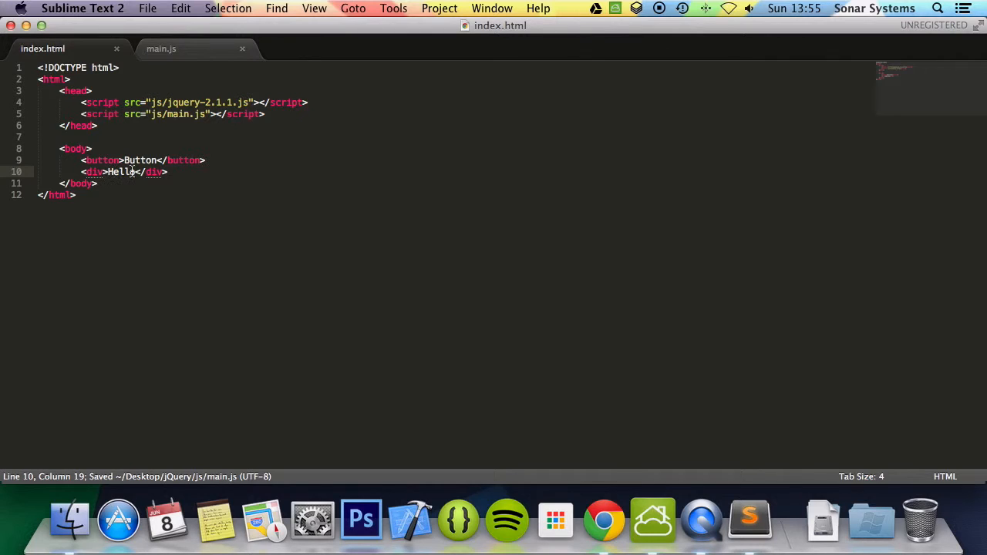
pyautogui.click(161, 48)
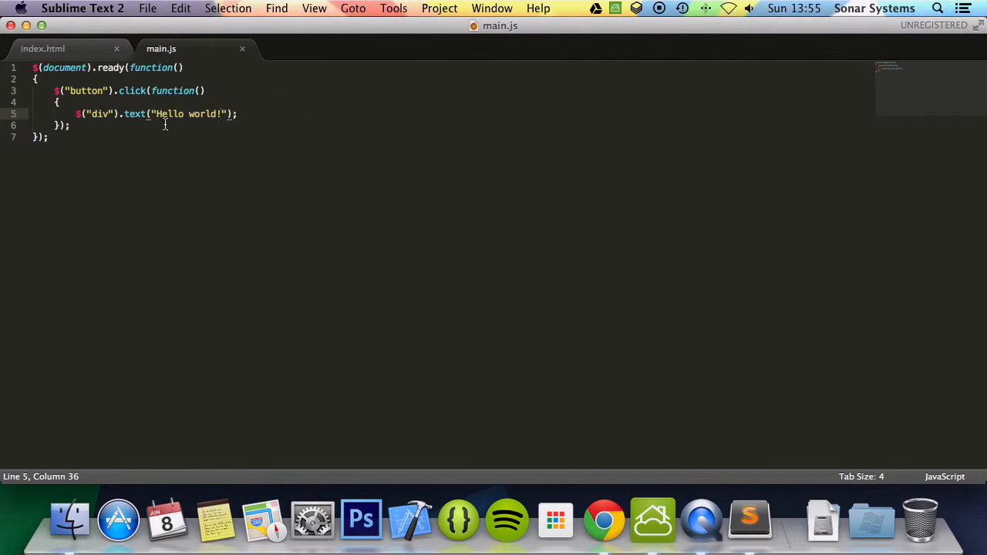
# Step: Replace the Hello world! string with I am Human
pyautogui.moveTo(151, 114); pyautogui.dragTo(234, 114)
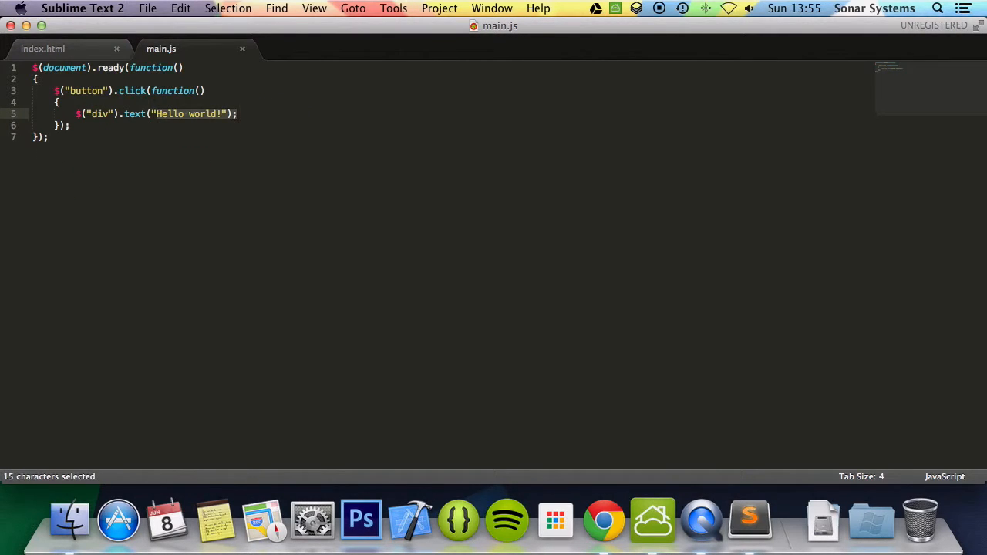
pyautogui.press('Delete')
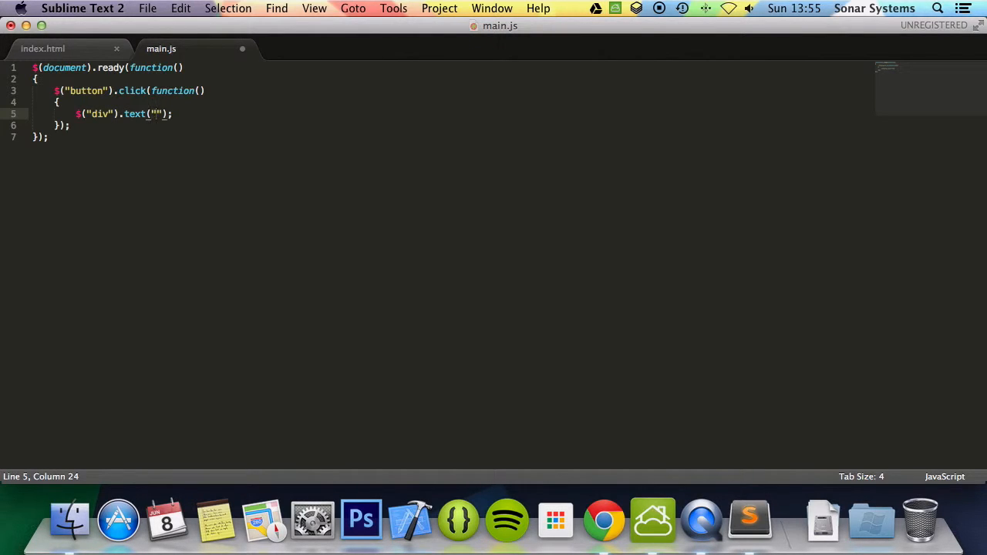
pyautogui.write('I am')
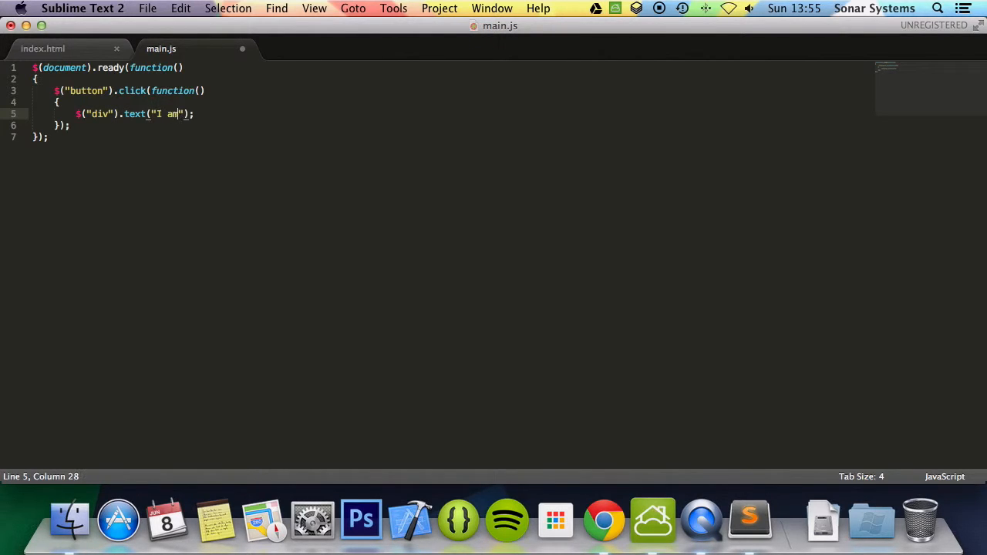
pyautogui.write('Human')
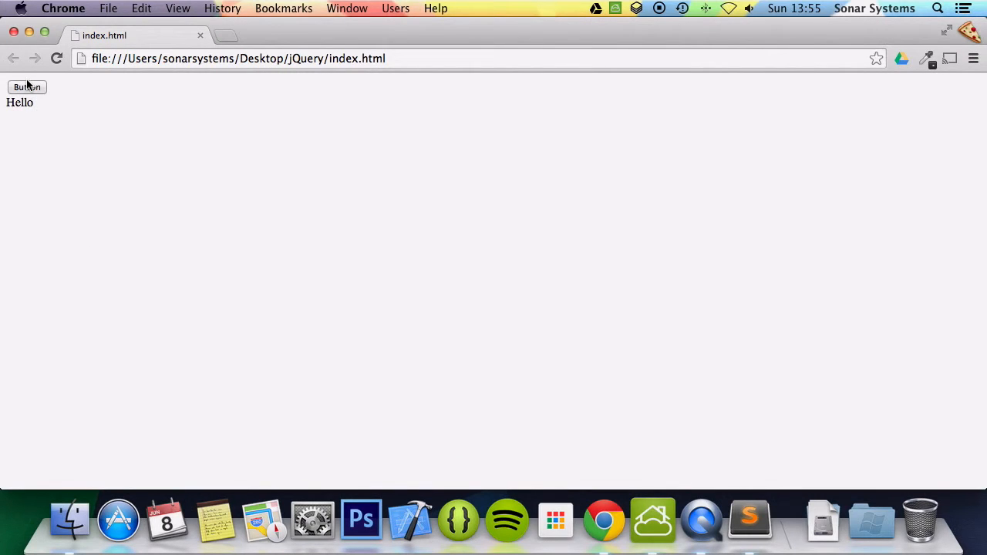
# Step: Click the Button in Chrome to run the handler on the Hello div
pyautogui.click(28, 86)
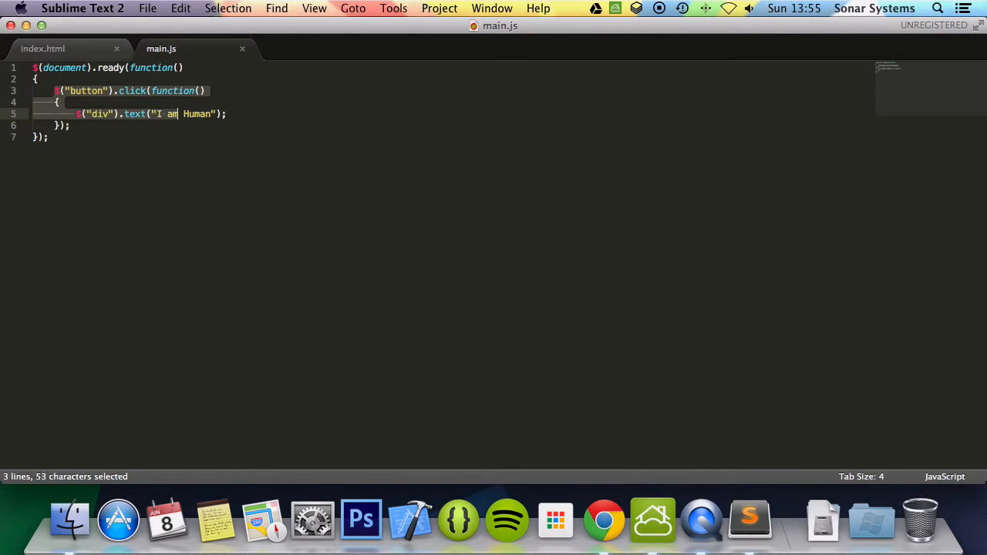
# Step: Change the line to $("div").html("<b>I am Human</b>") and switch to Chrome
pyautogui.click(79, 114)
pyautogui.write('html')
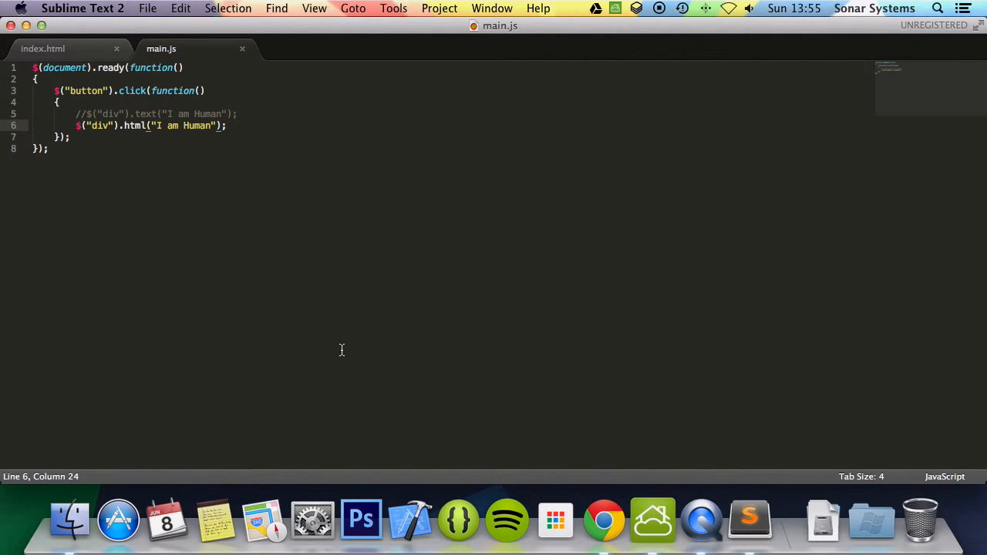
pyautogui.write('<b>')
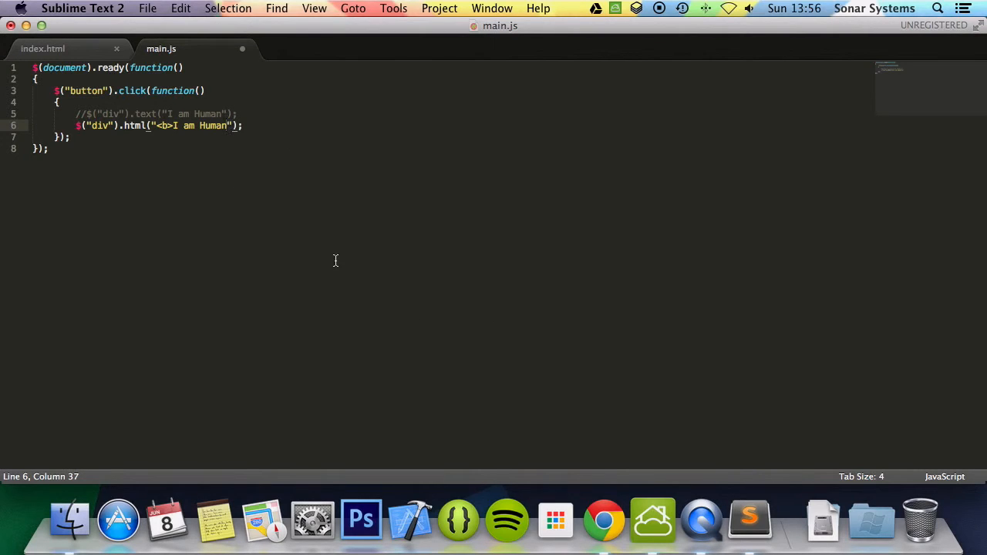
pyautogui.write('</b>')
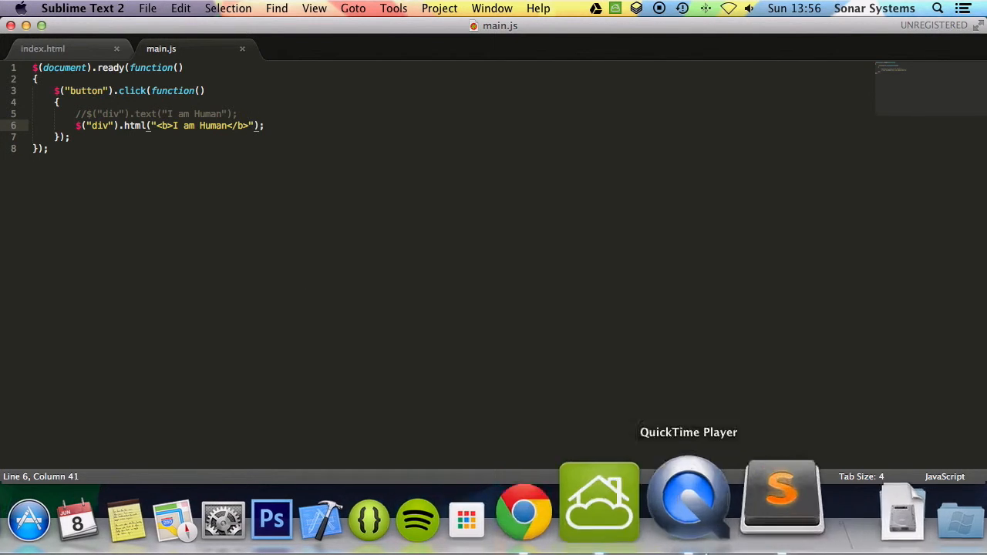
pyautogui.click(524, 512)
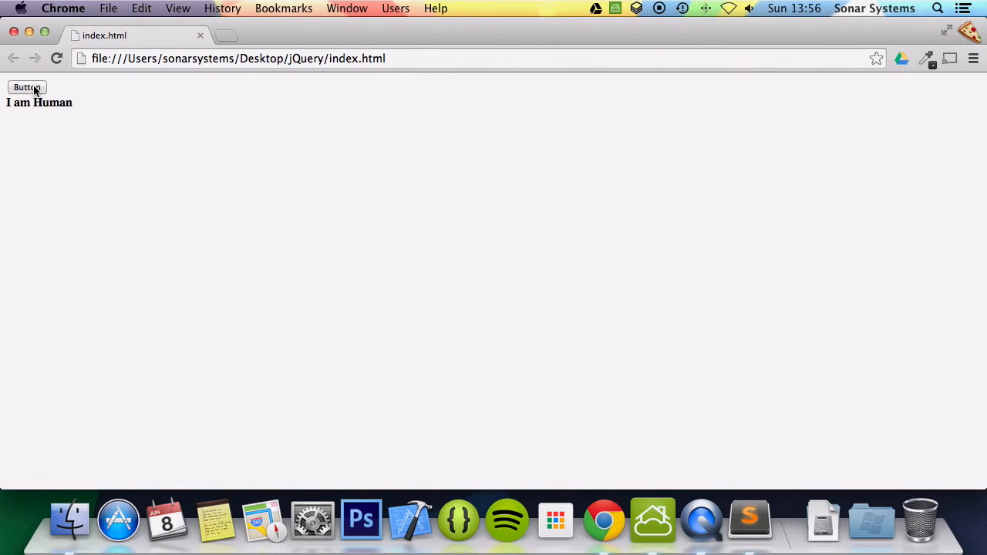
pyautogui.moveTo(92, 114)
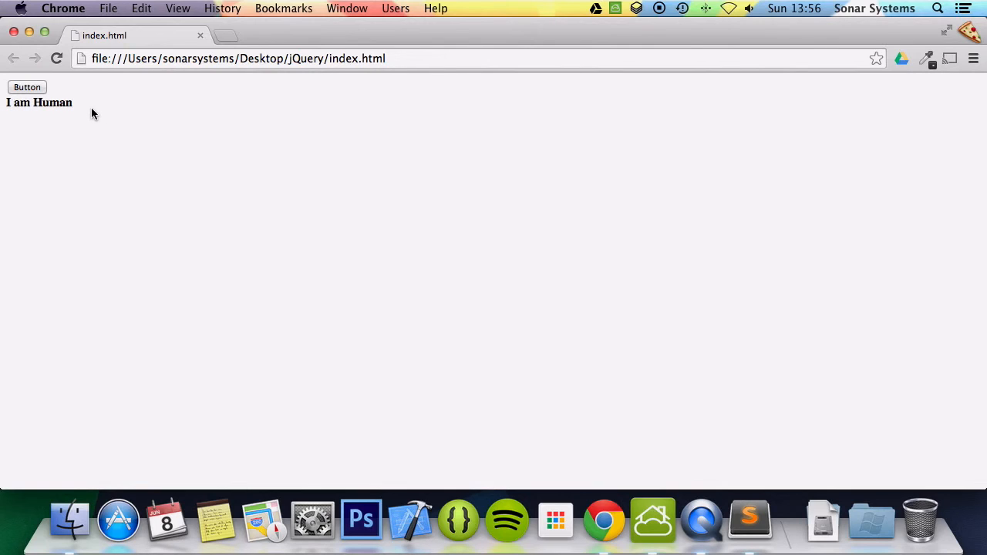
pyautogui.moveTo(37, 102)
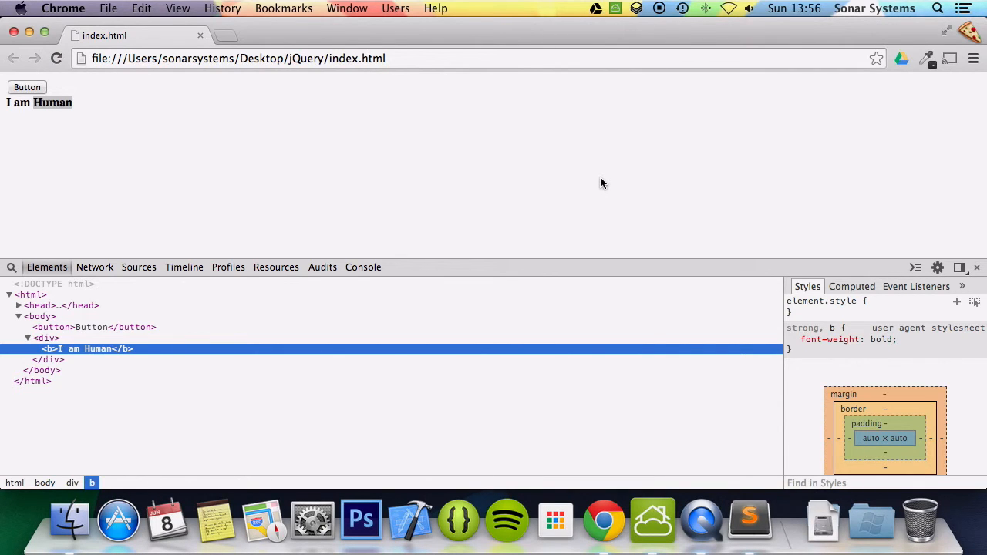
# Step: After confirming the bold b element in Chrome, return to Sublime Text
pyautogui.click(768, 494)
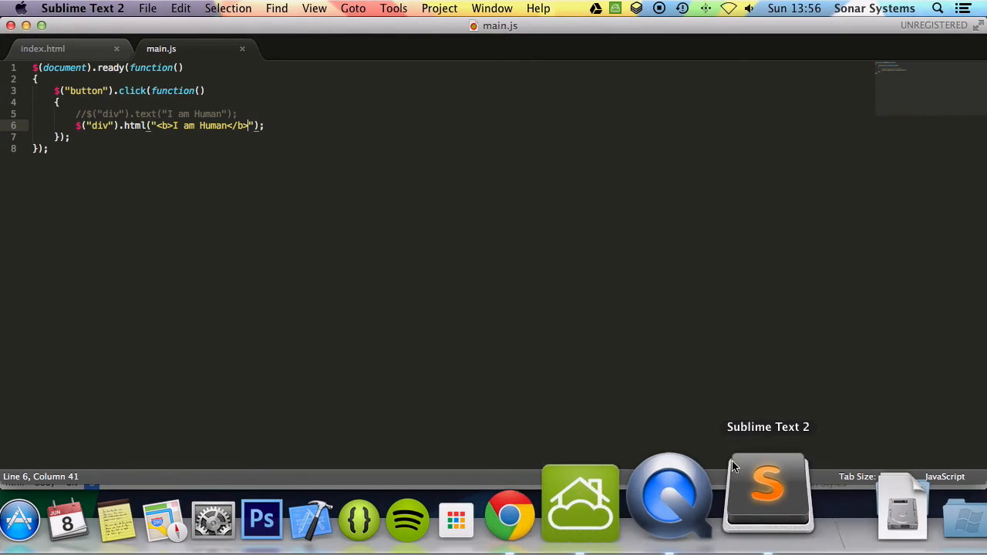